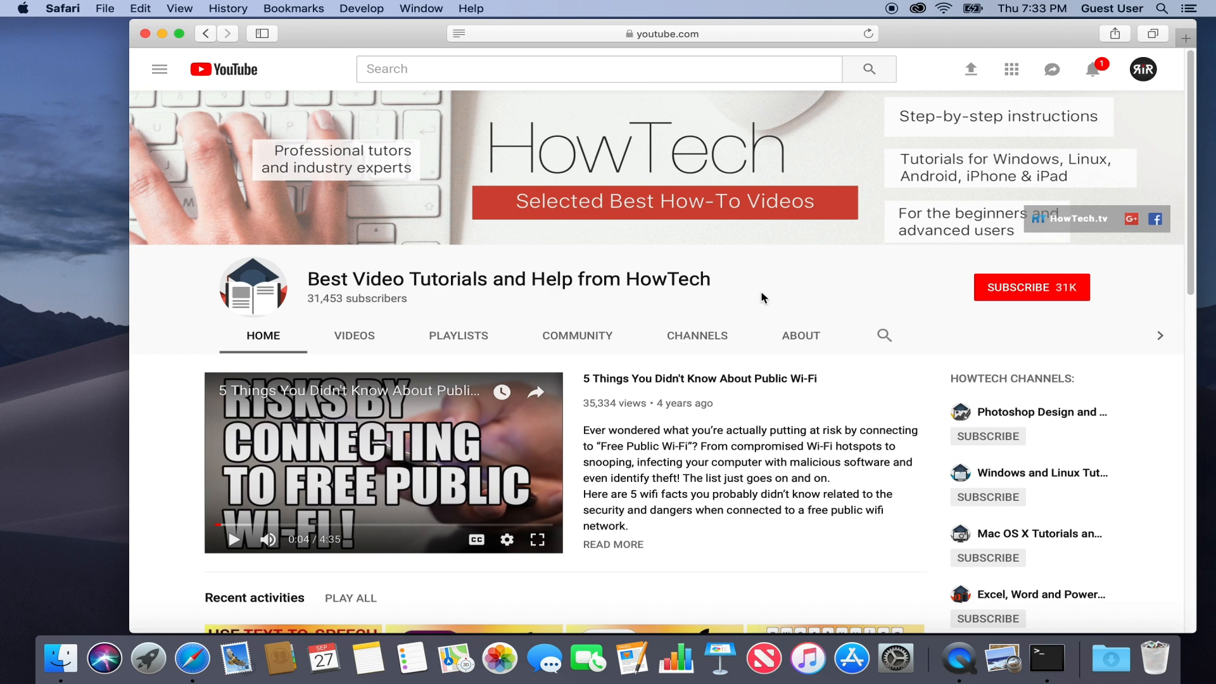
Step: Subscribe to the HowTech YouTube channel in Safari
click(1031, 287)
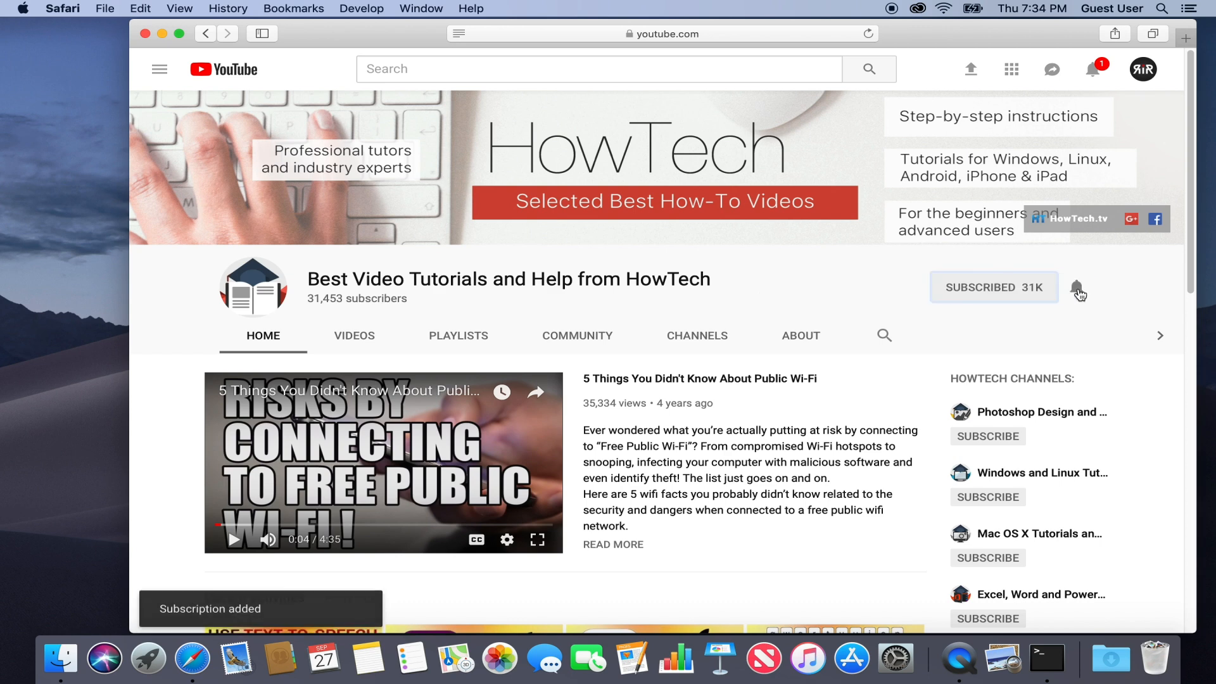
click(1078, 293)
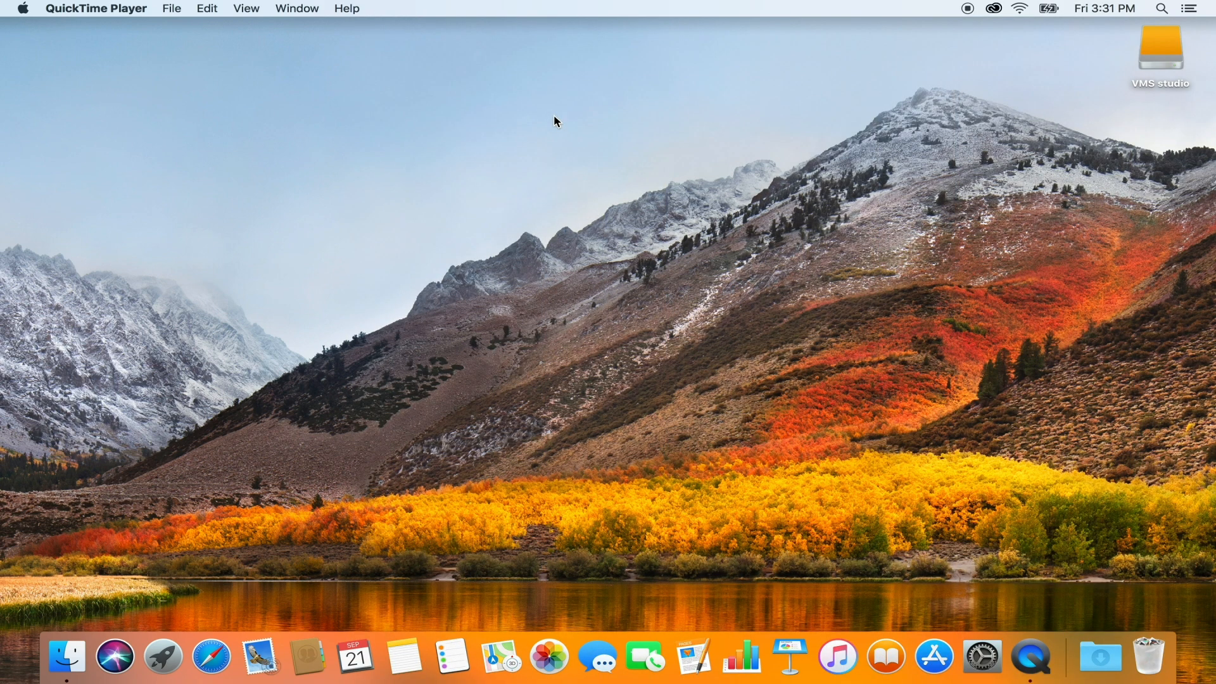
Step: Search Spotlight for 'quicktime' to launch QuickTime Player
click(1160, 9)
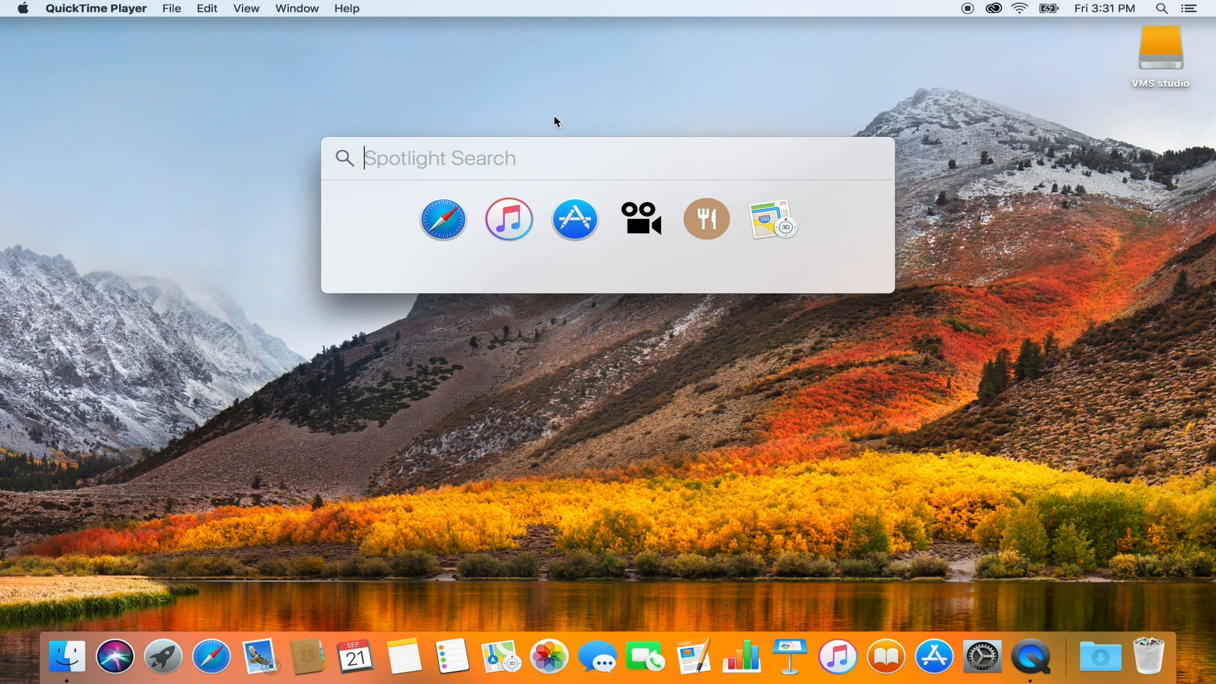
text(quicktime)
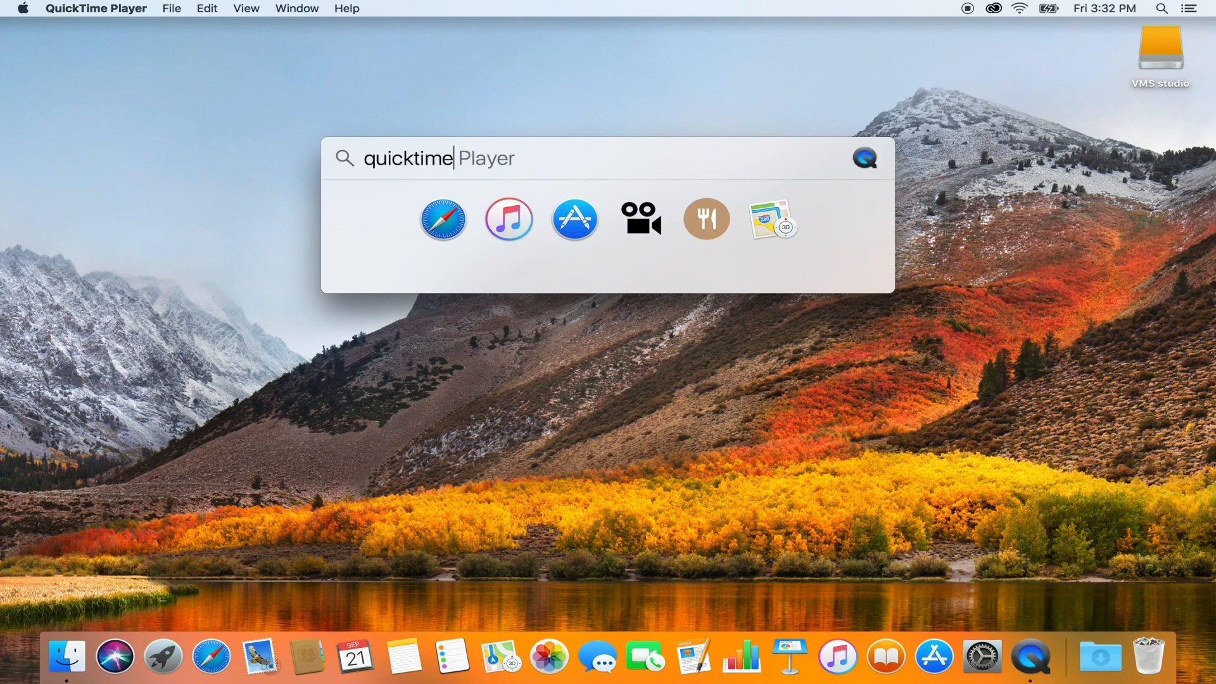
key(Escape)
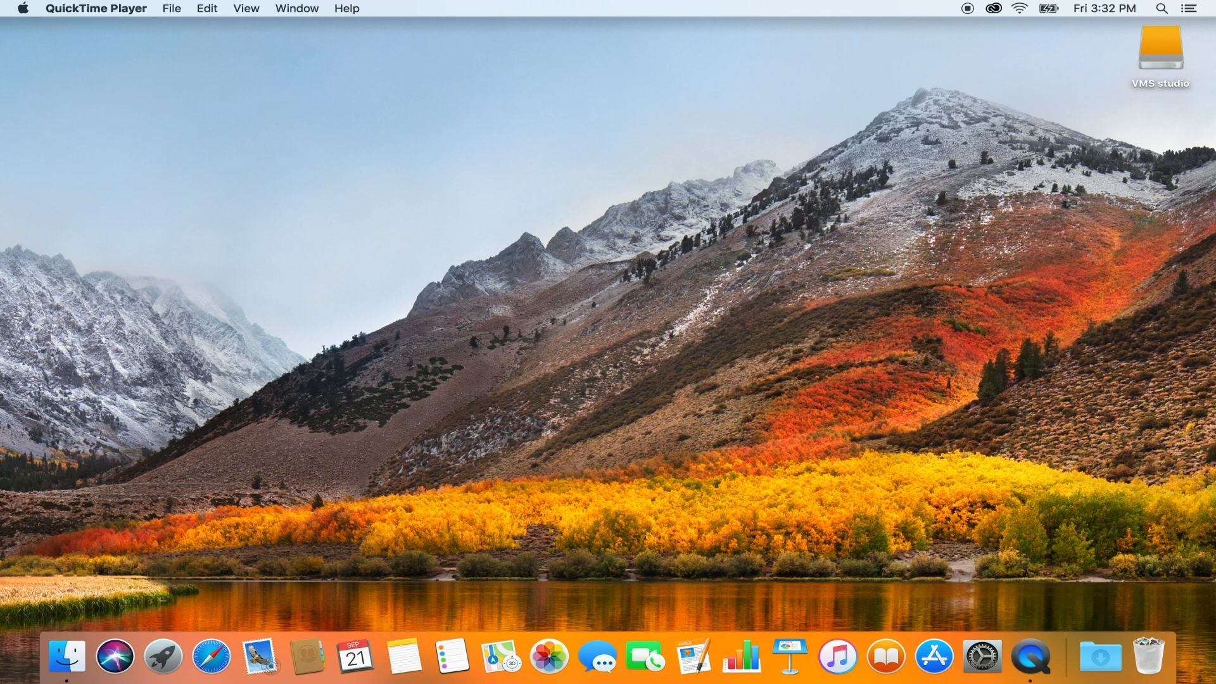
mouse_move(174, 18)
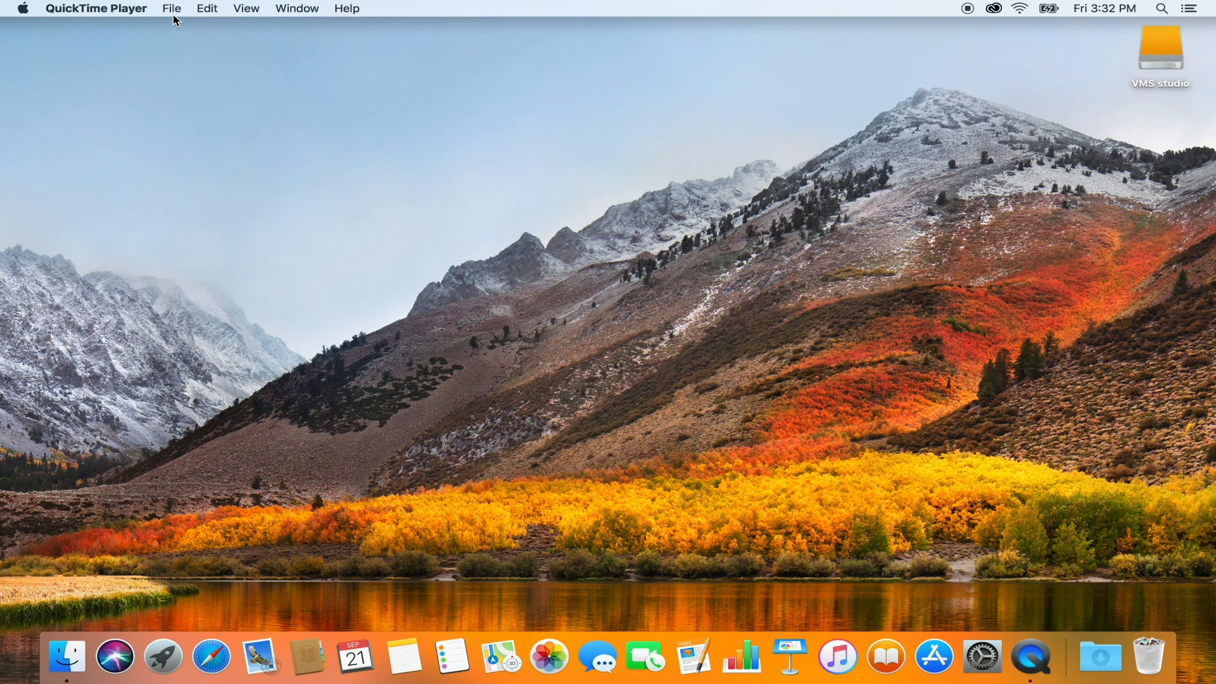
Step: Start a new screen recording from QuickTime Player's File menu
click(172, 8)
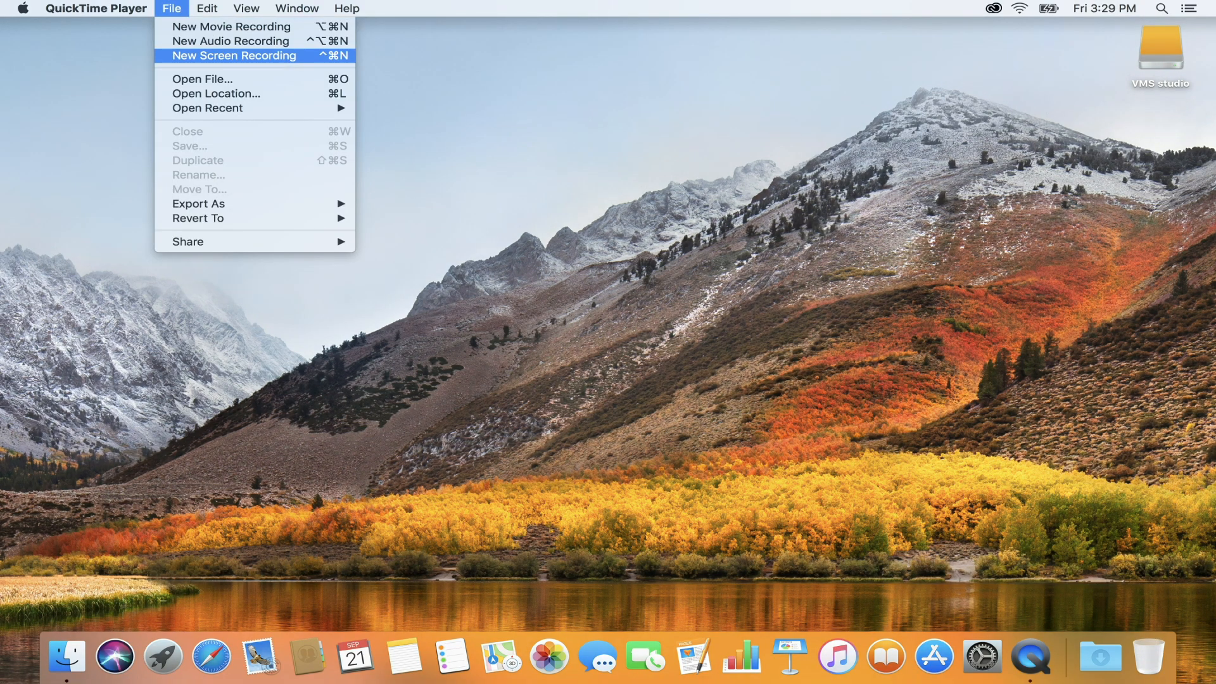
click(234, 55)
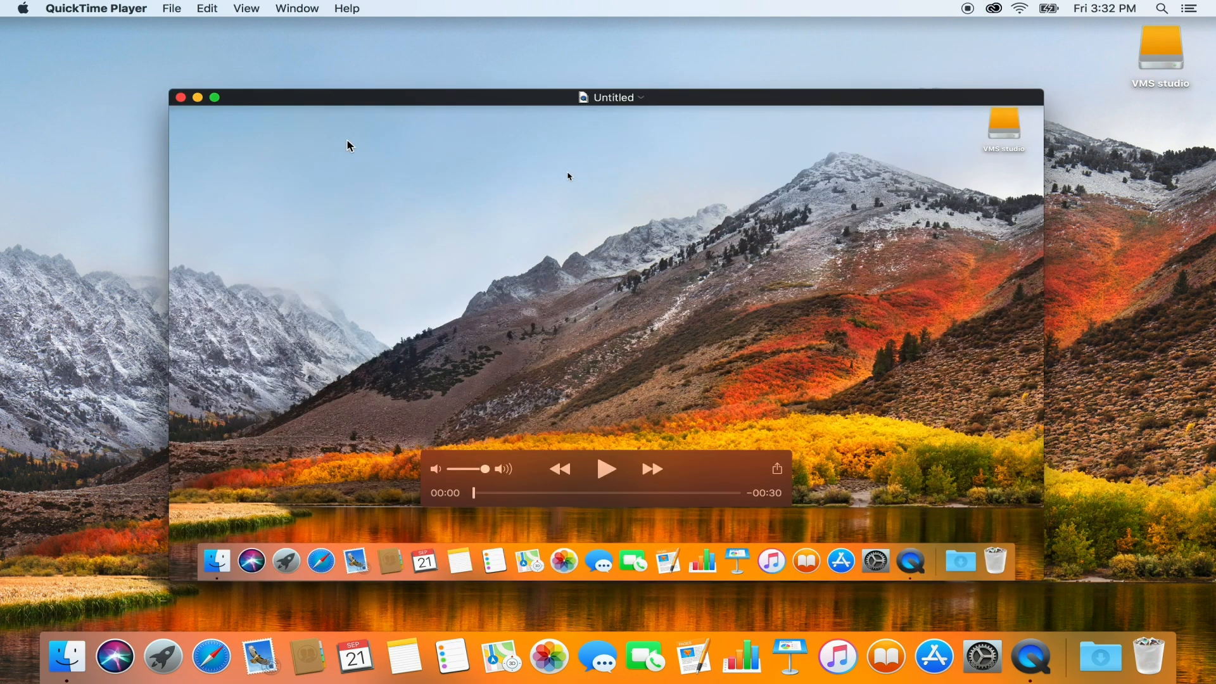
Step: Save the untitled screen recording to the Documents folder
click(171, 8)
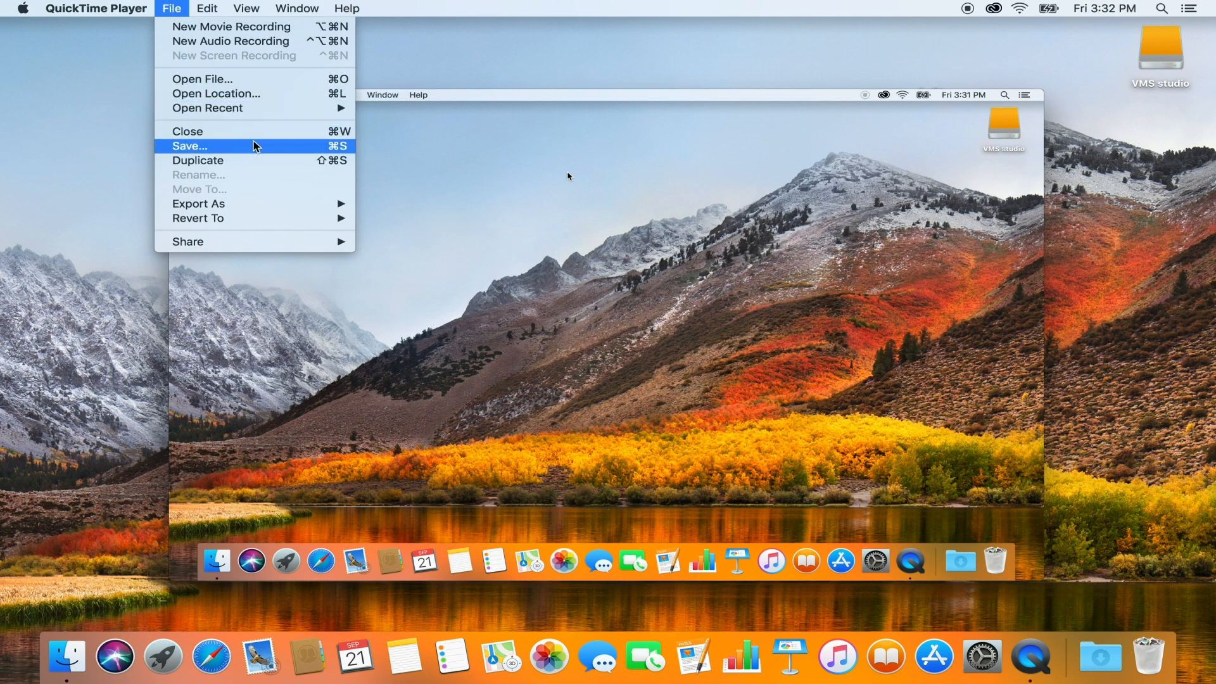
click(189, 146)
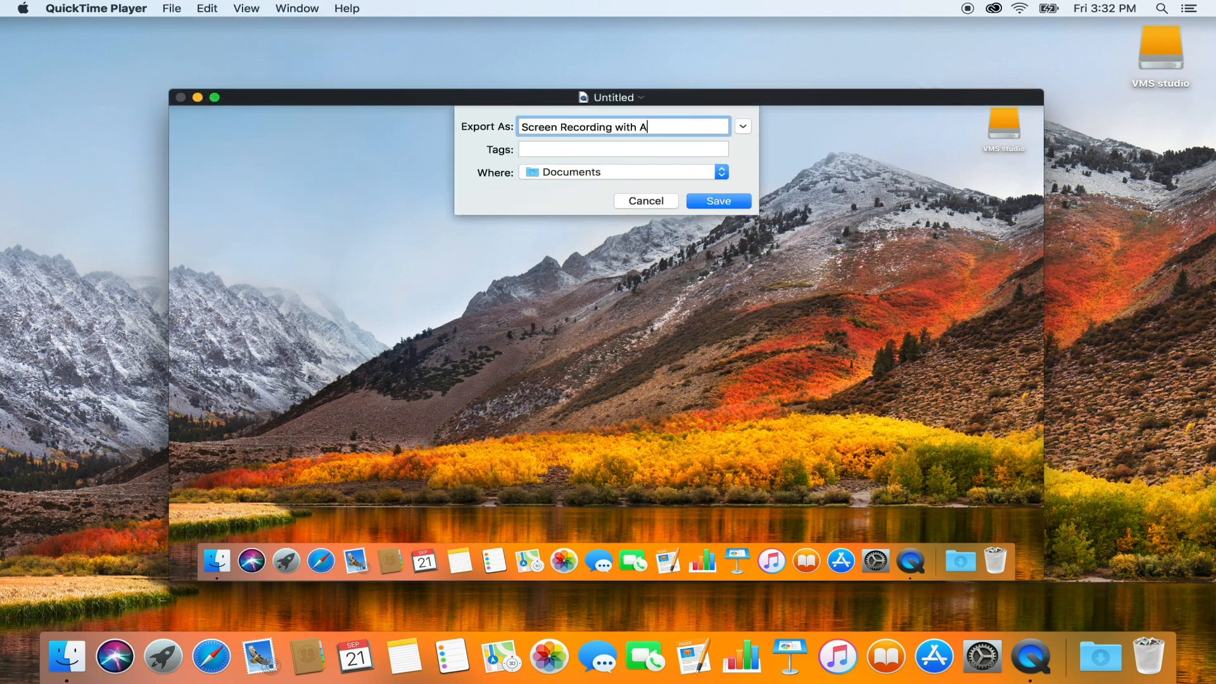
click(716, 201)
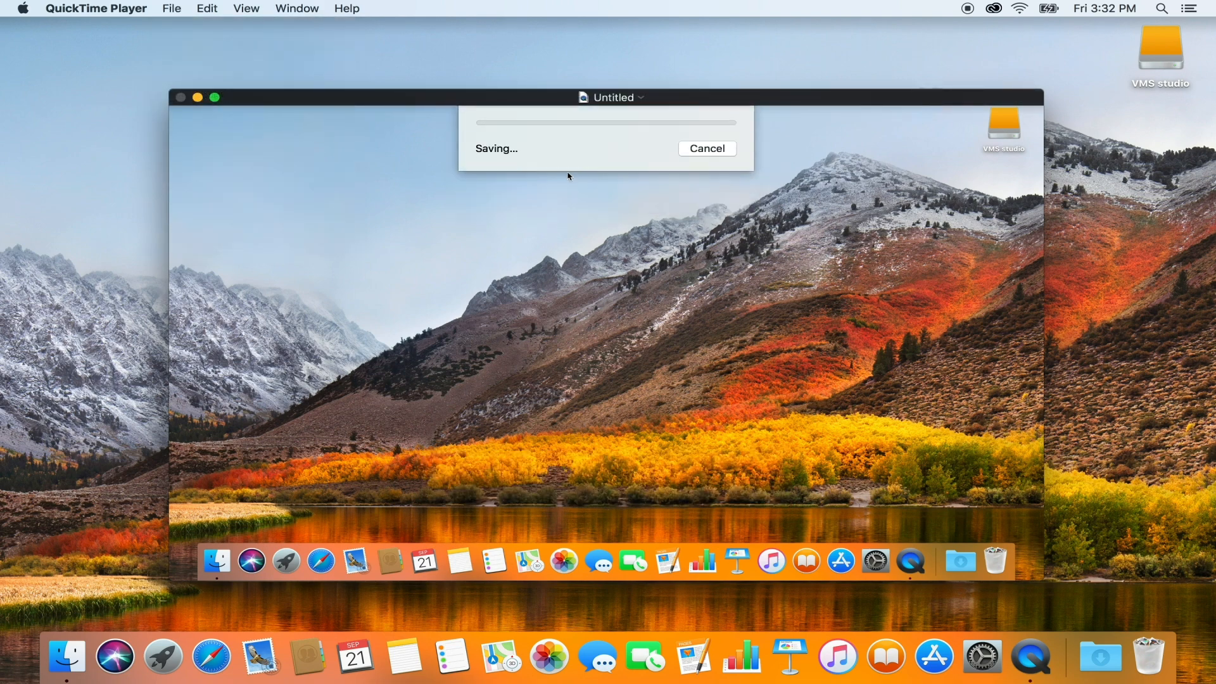